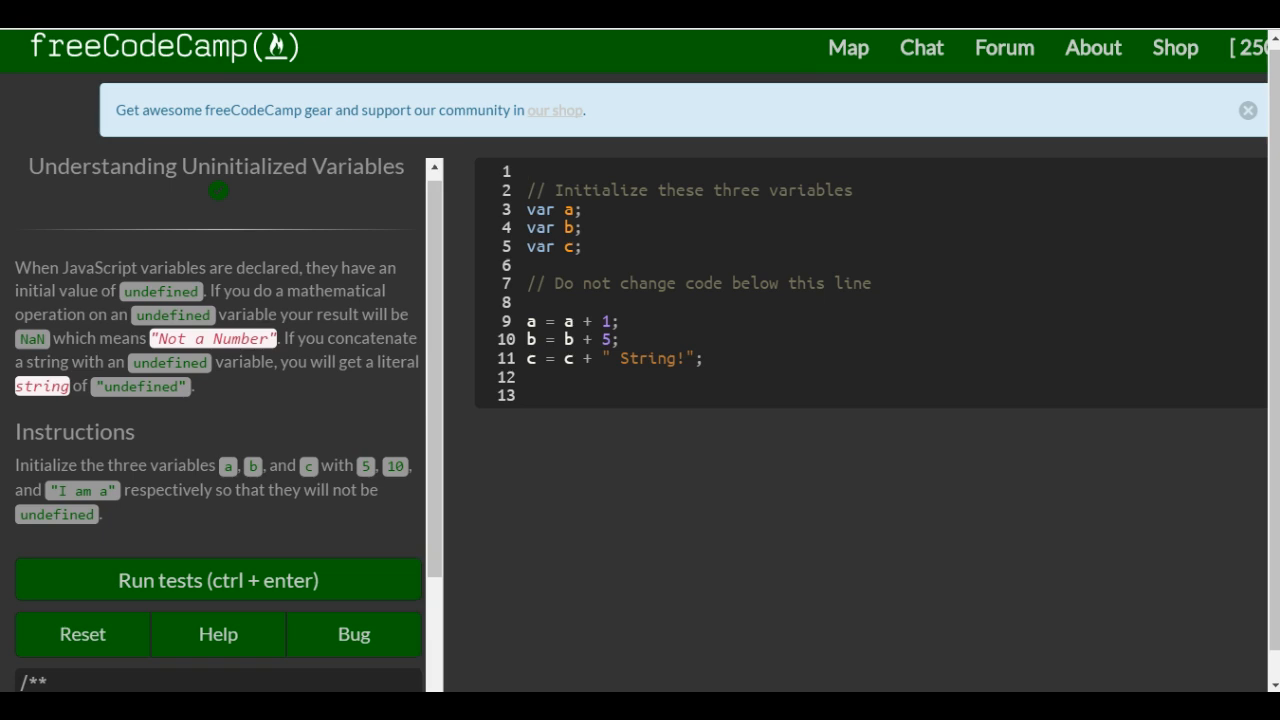
Step: Position the cursor right after 'var a' on line 3 to begin its assignment
scroll("down", 3)
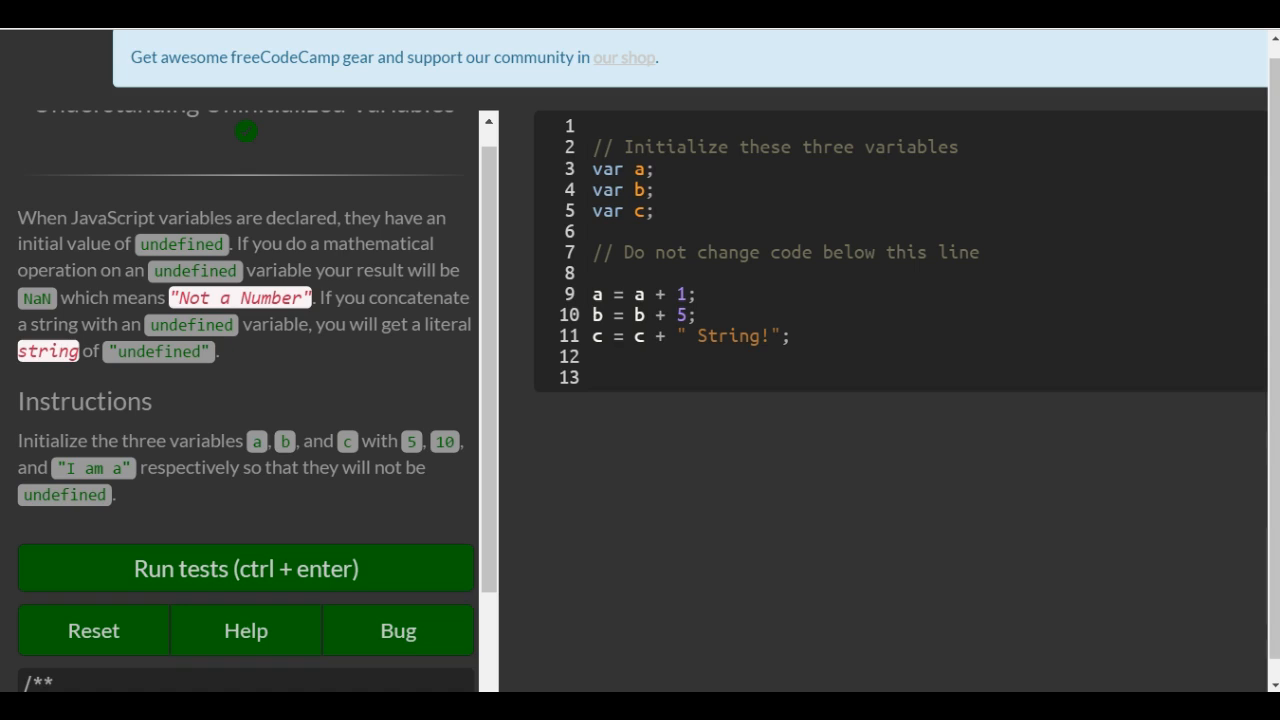
left_click(592, 124)
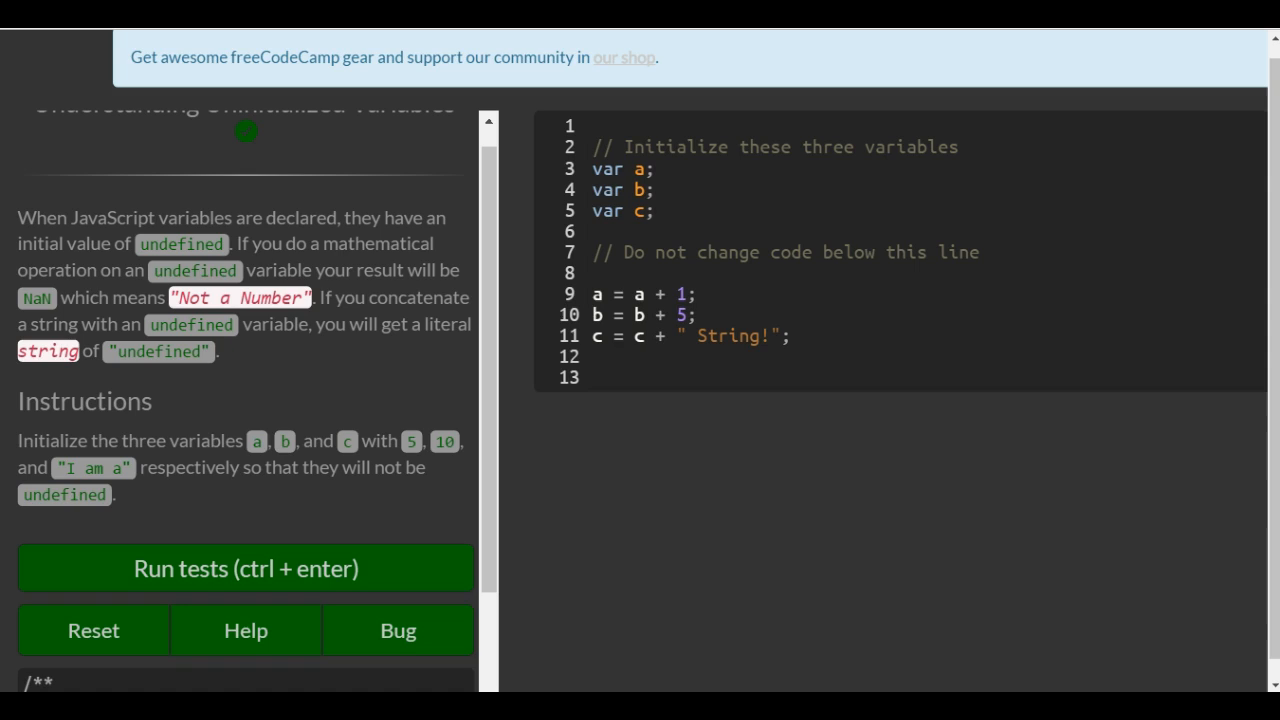
scroll("down", 3)
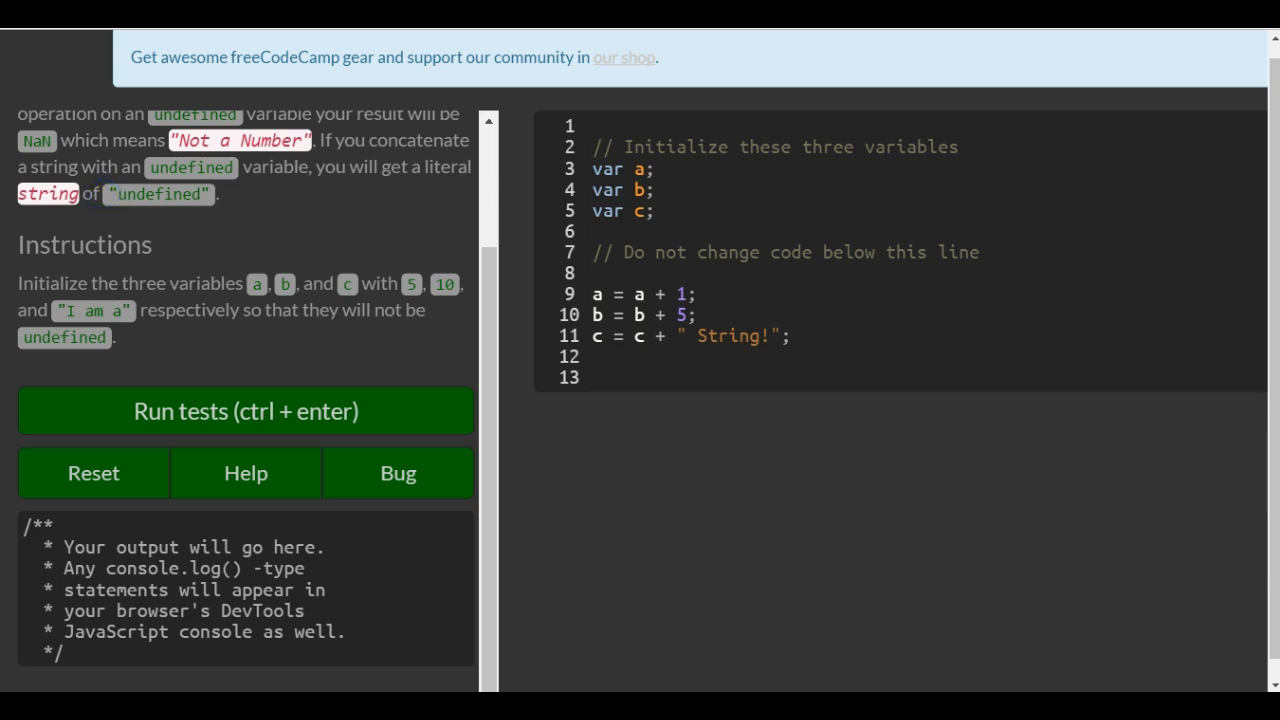
left_click(592, 124)
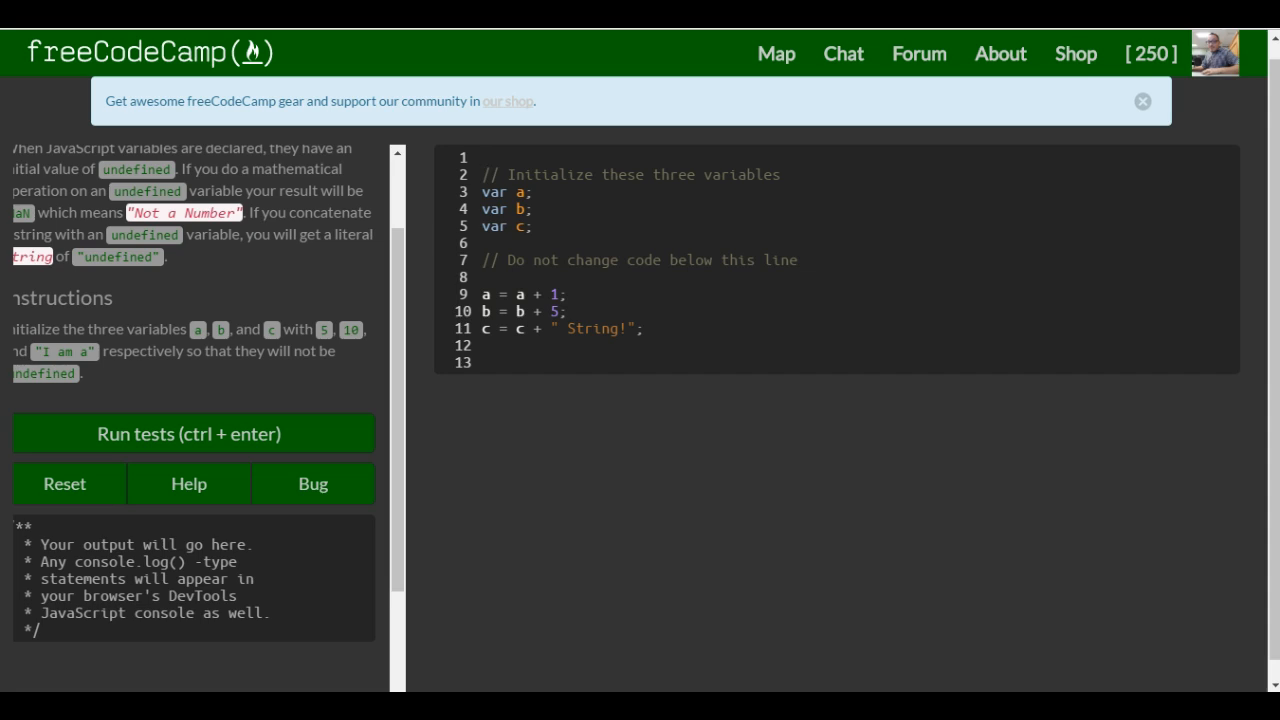
left_click(536, 208)
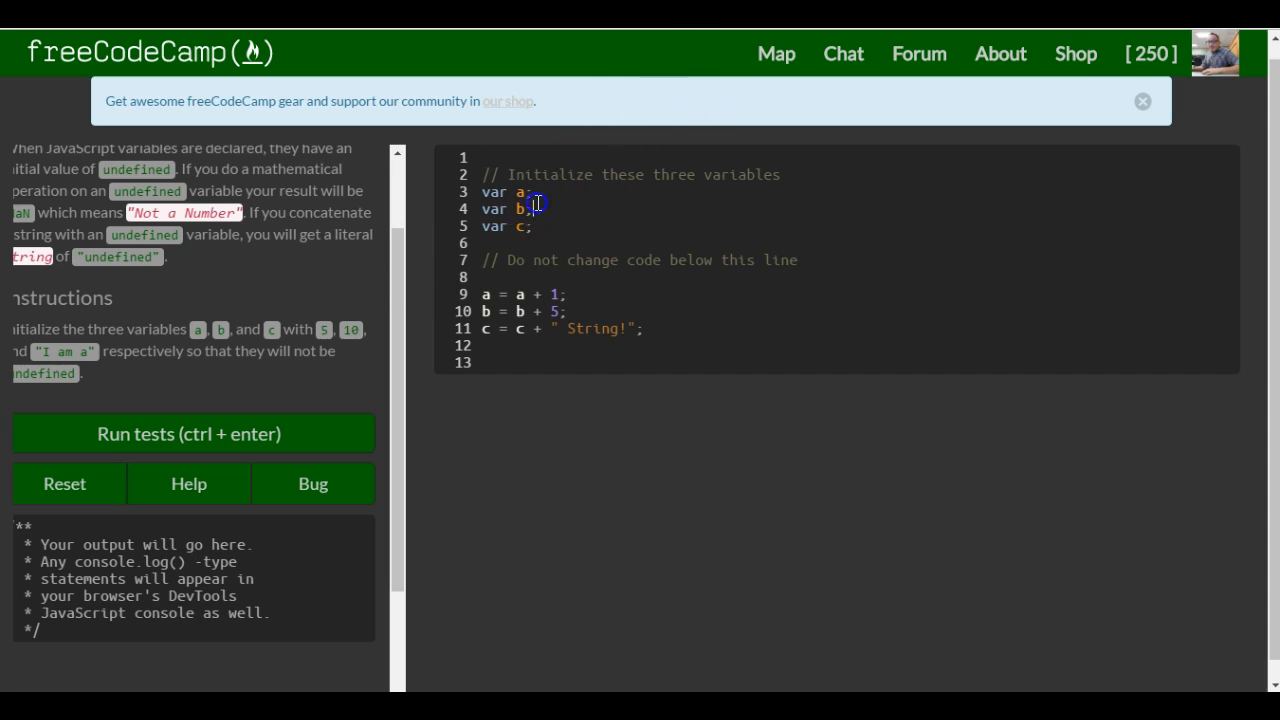
left_click(606, 260)
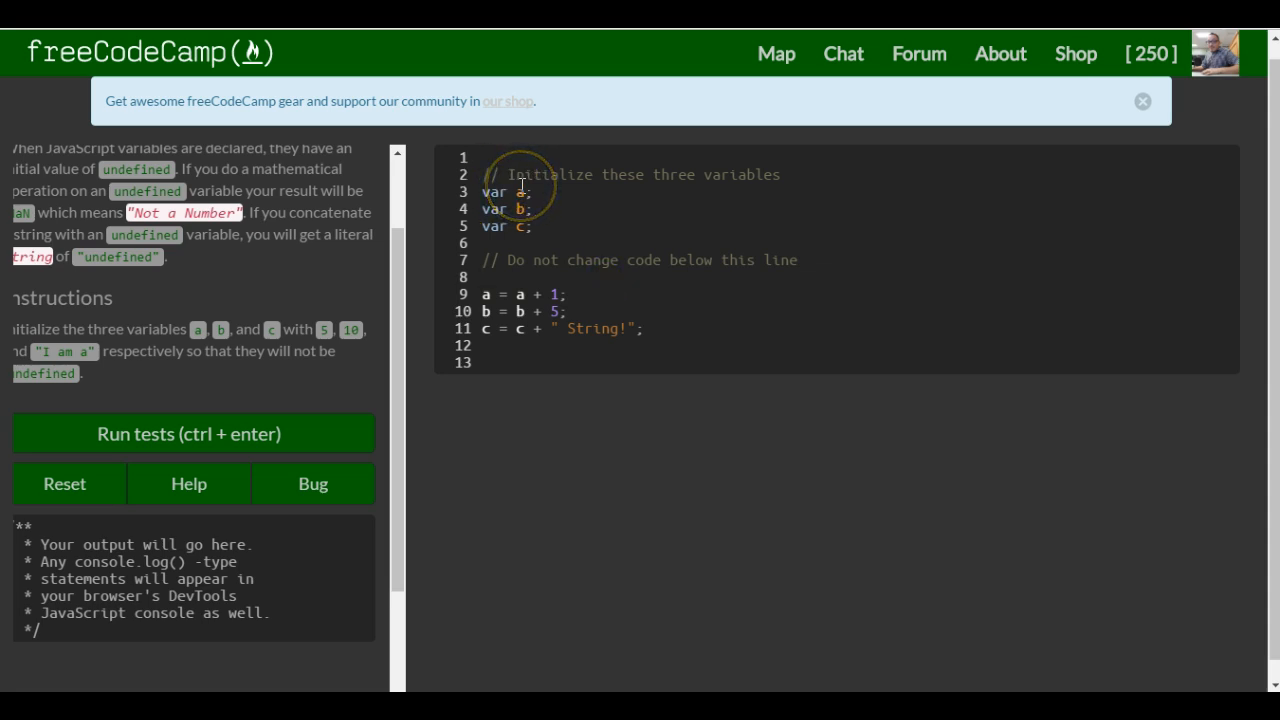
mouse_move(468, 280)
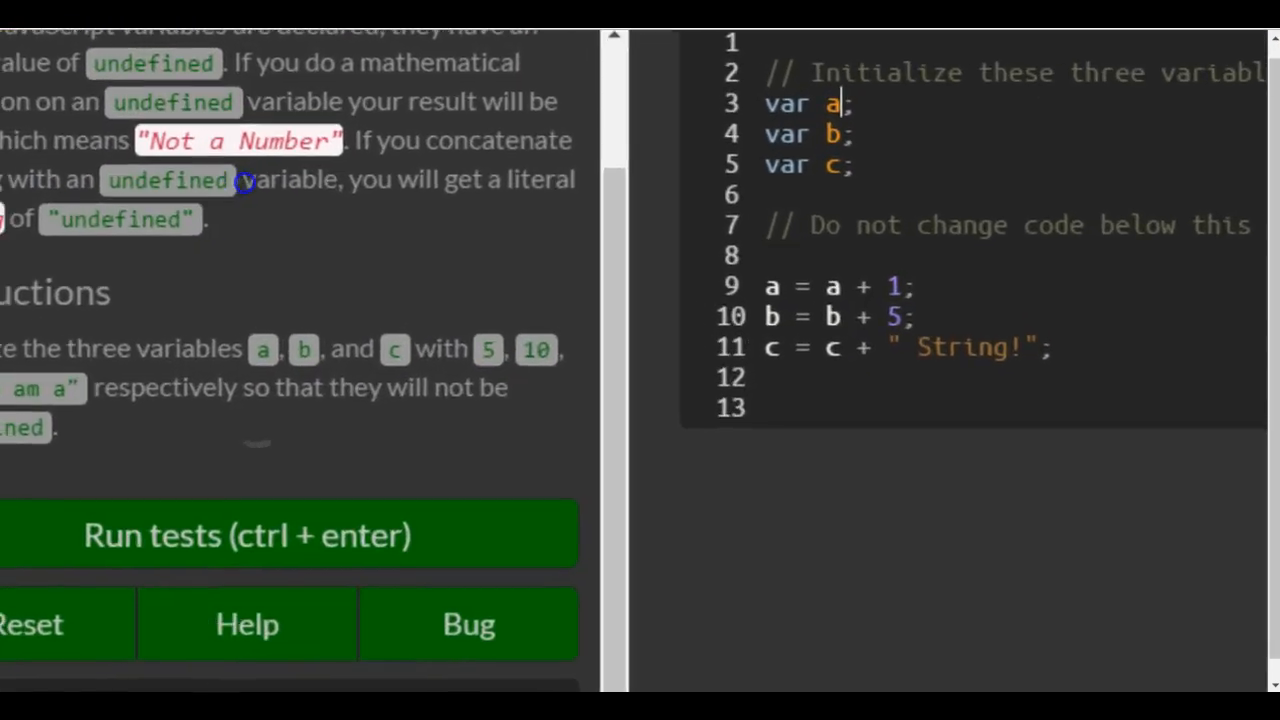
scroll("up", 3)
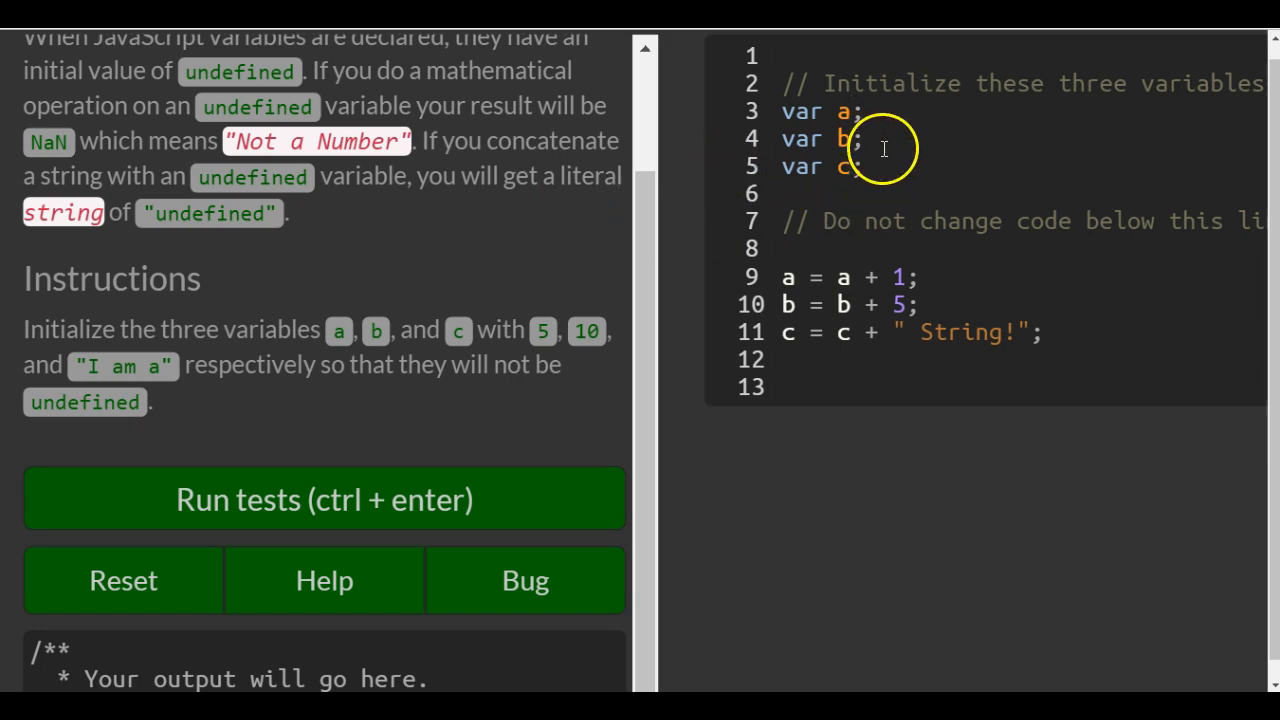
mouse_move(764, 420)
type(" = ")
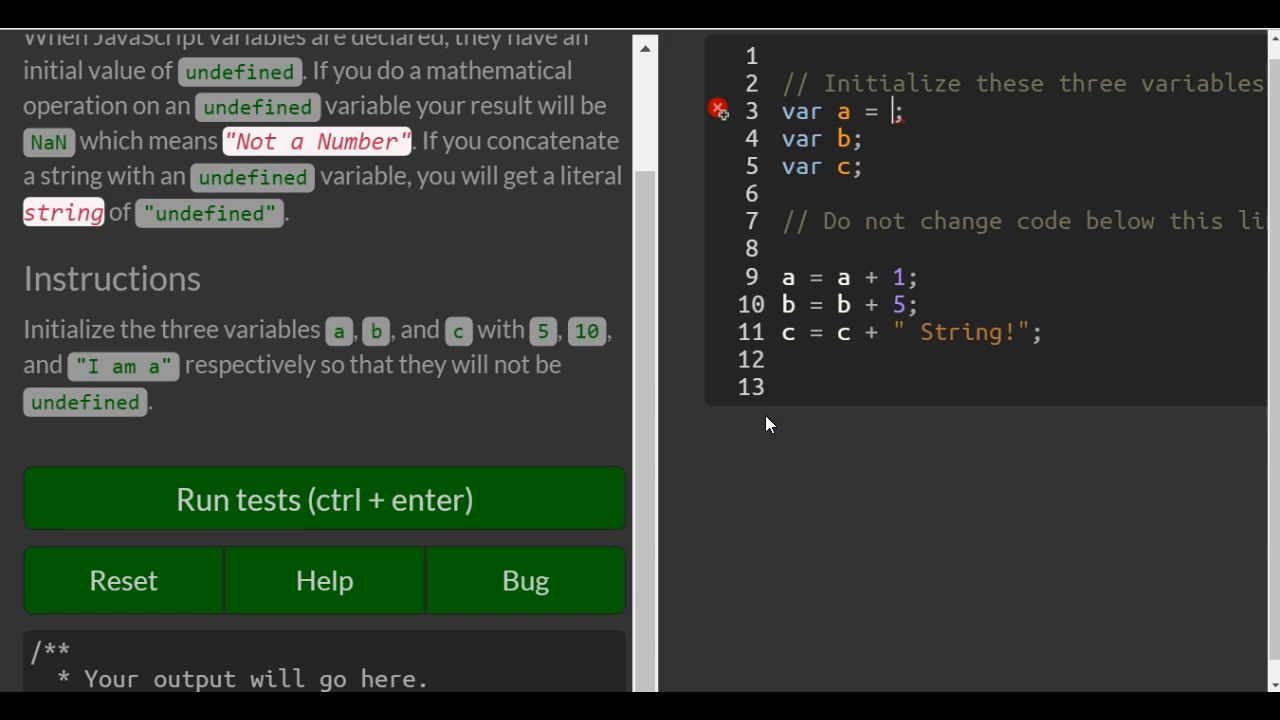
Step: Assign a = 5 and b = 10, then move to the declaration of c
type("5")
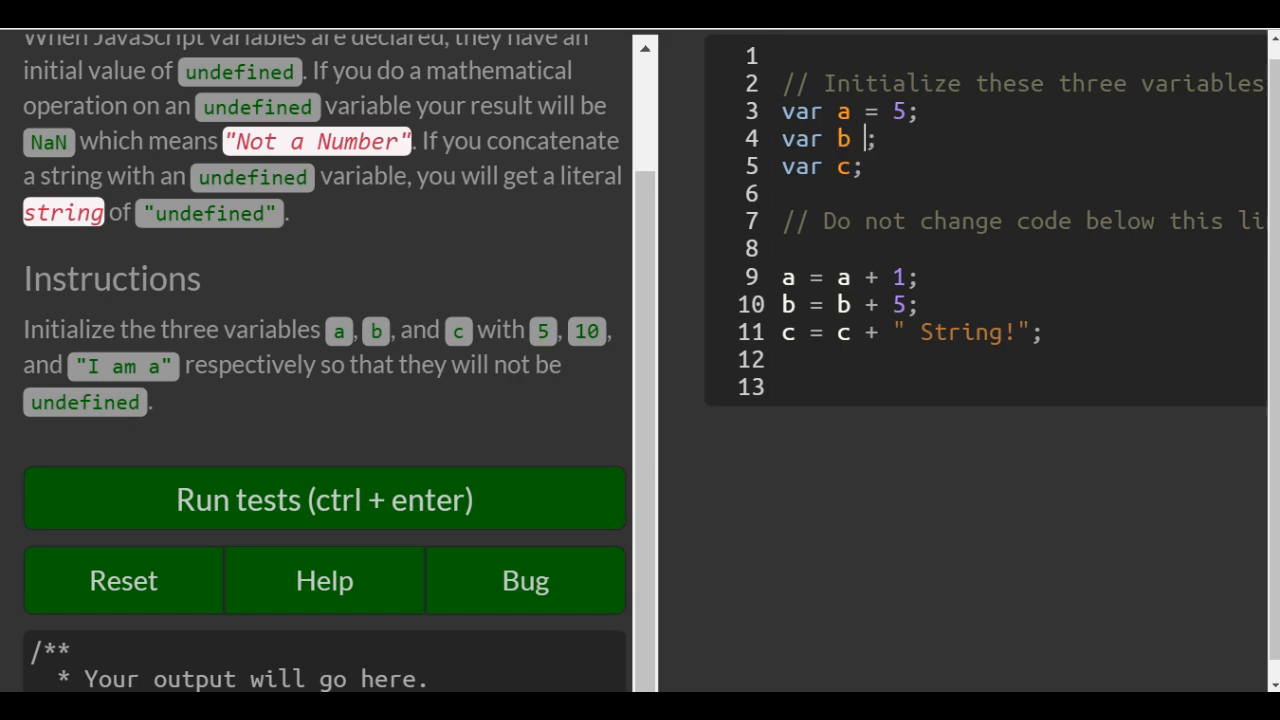
type("=")
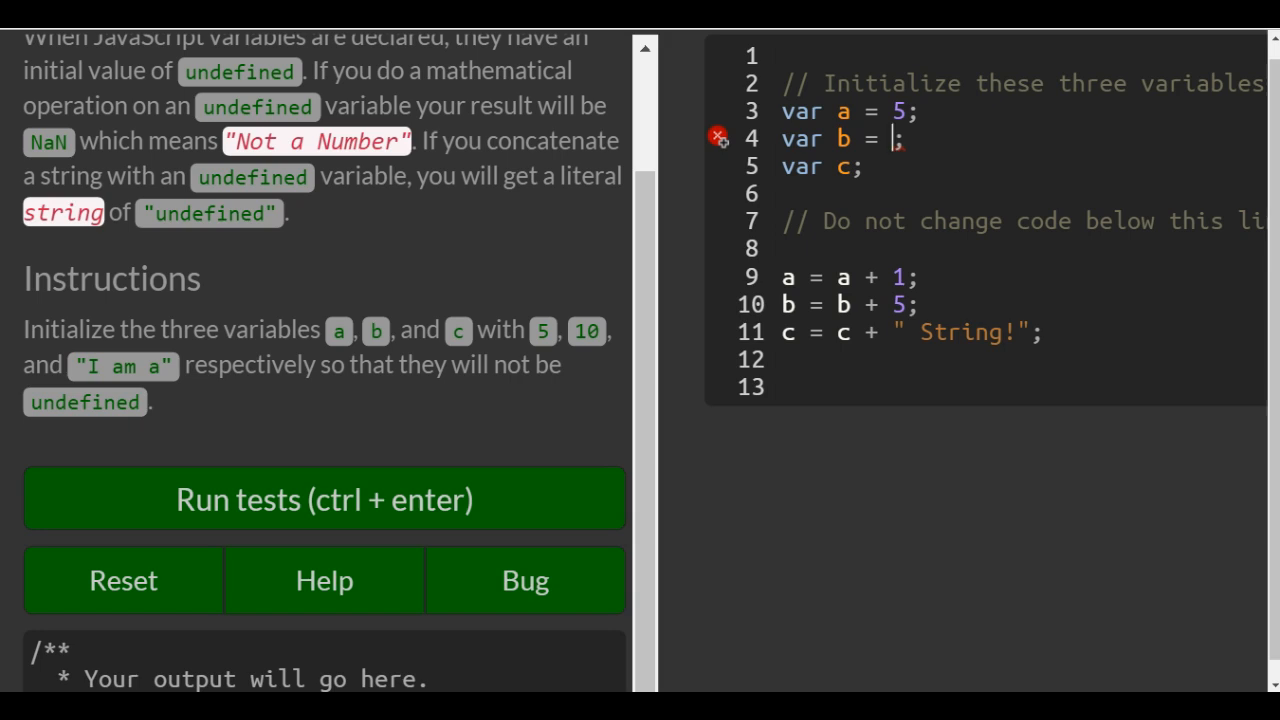
type("10")
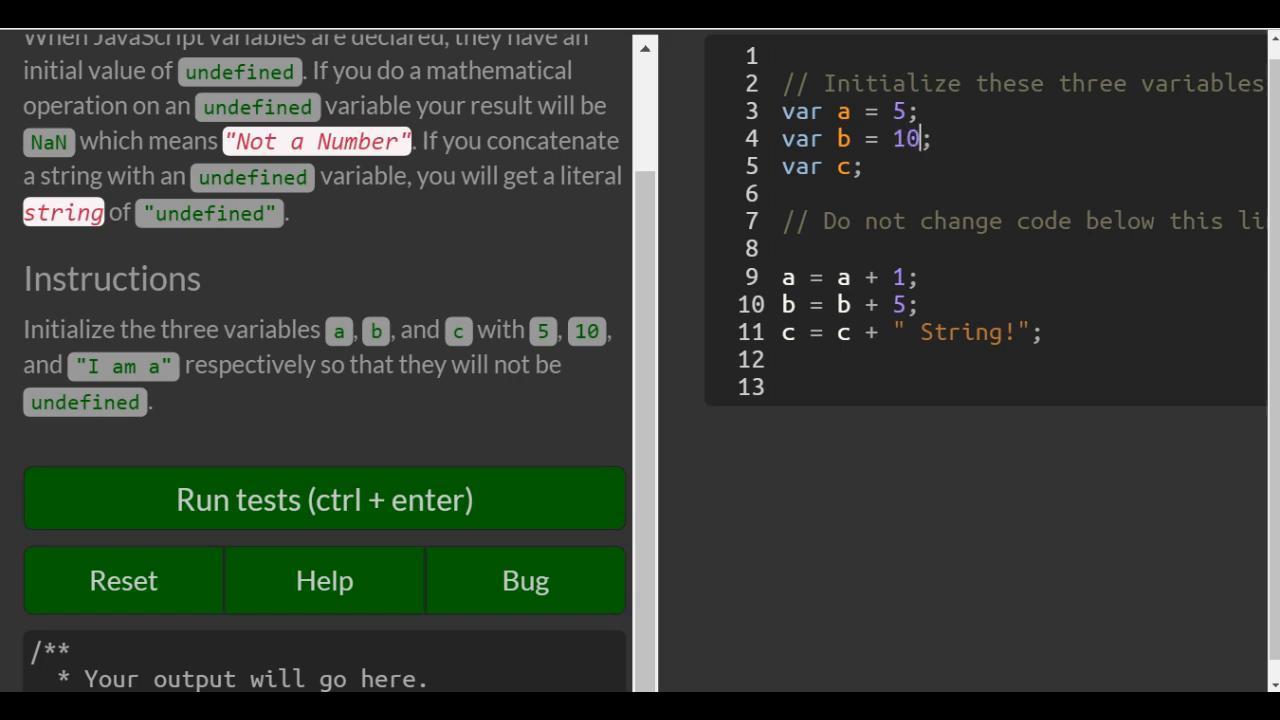
left_click(850, 164)
type(" = \"")
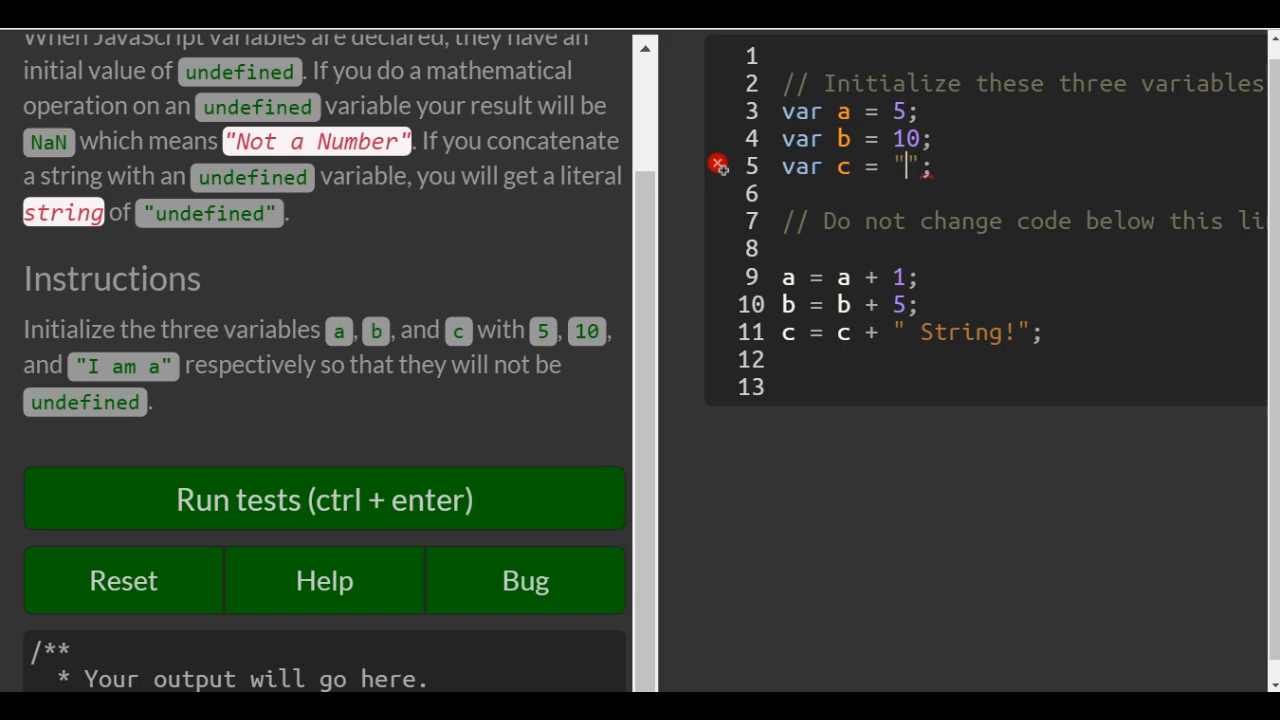
Step: Fill c's string with the text 'I am a'
type("I am")
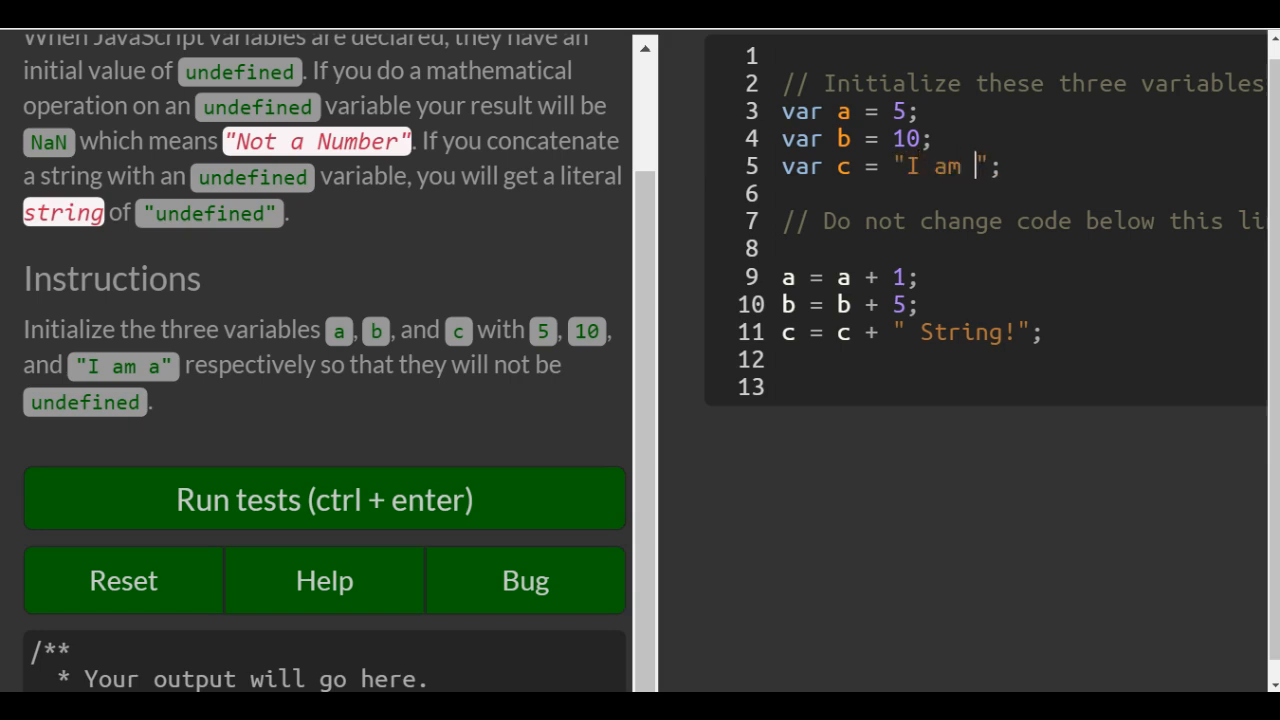
type("a")
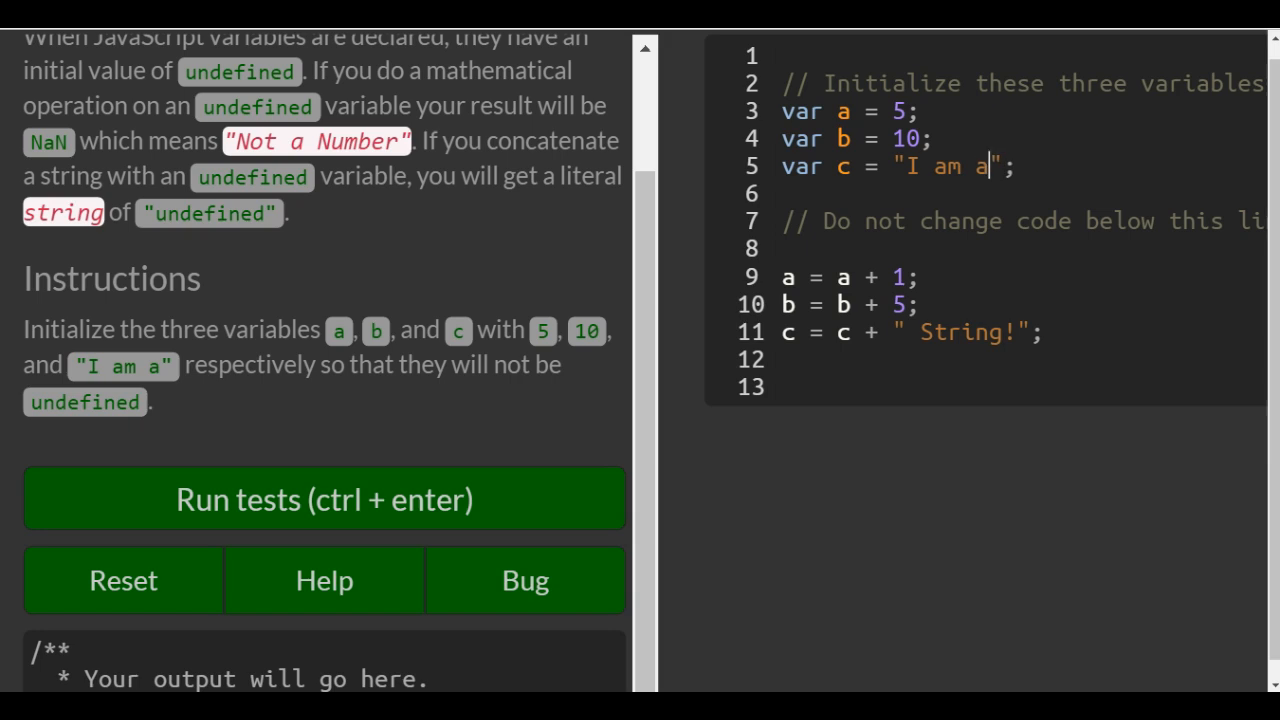
mouse_move(980, 304)
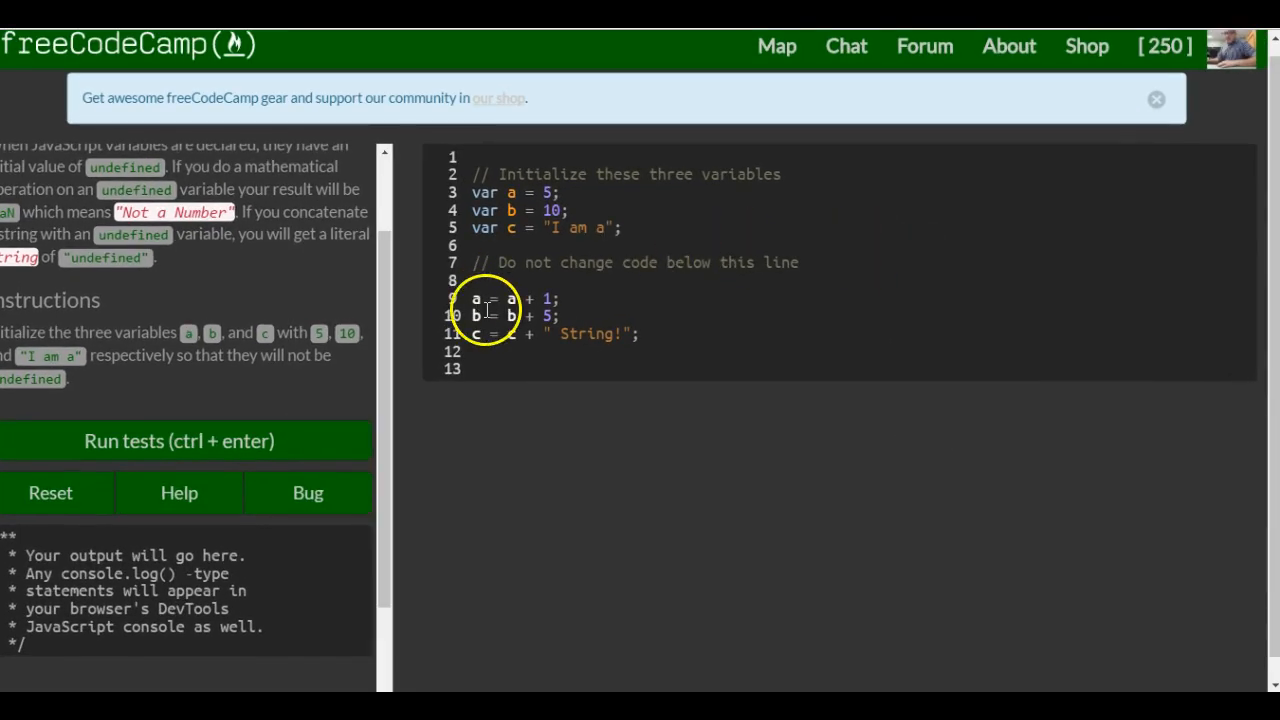
mouse_move(180, 440)
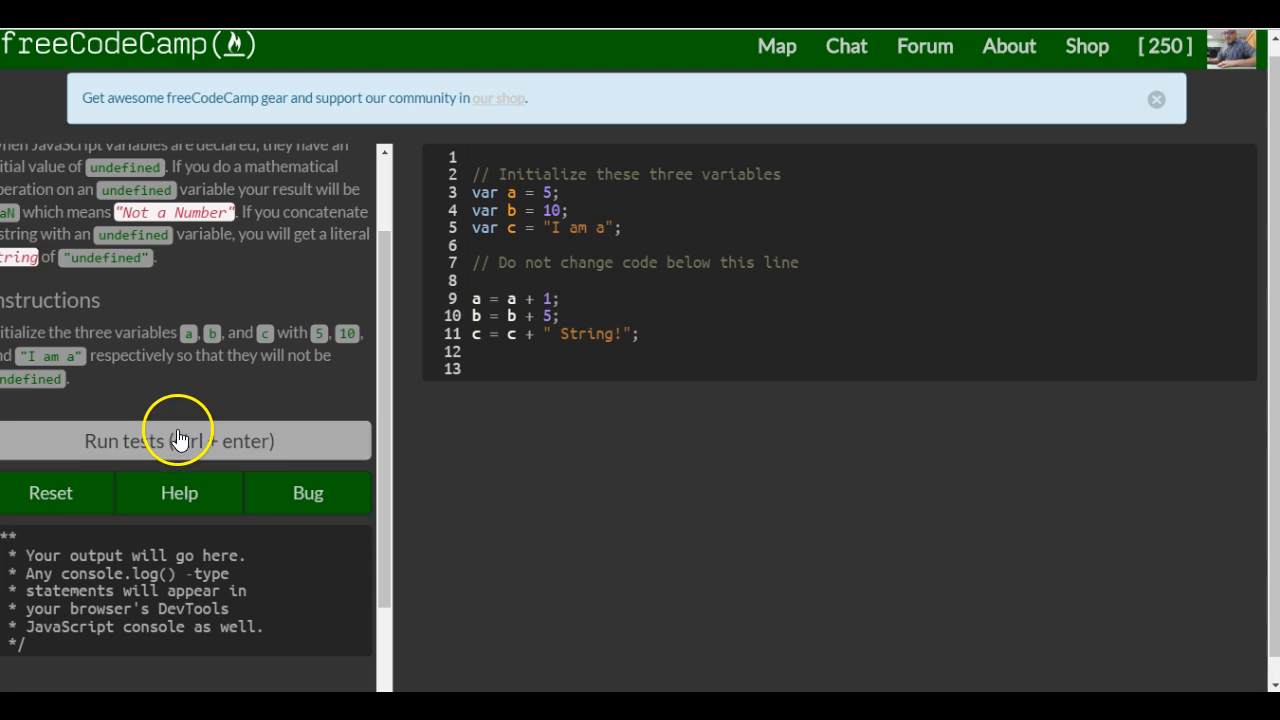